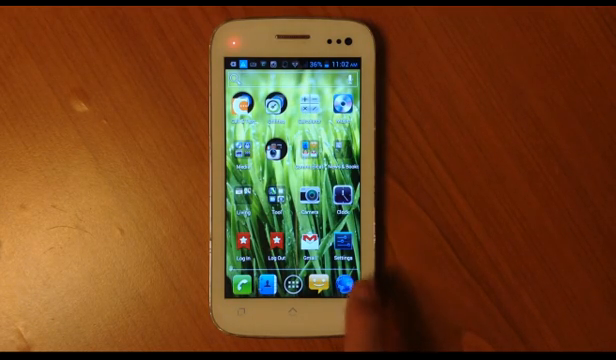
Step: Launch the Play Store from the app drawer so the Google sign-in form appears
click(308, 248)
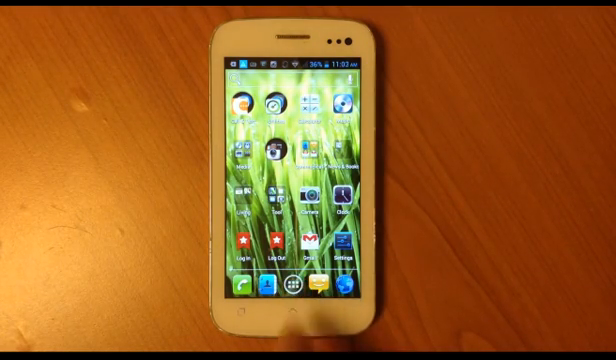
click(290, 296)
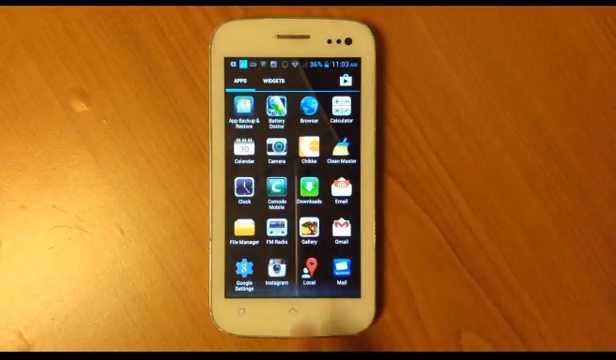
scroll(left, 3)
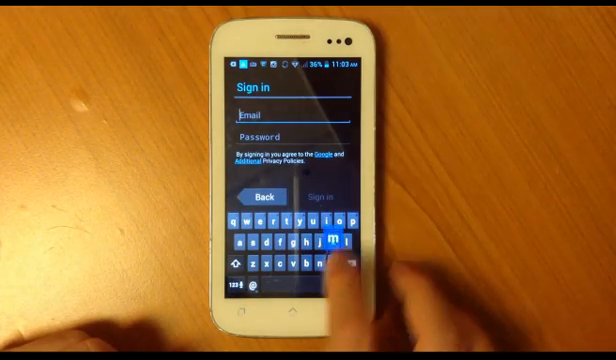
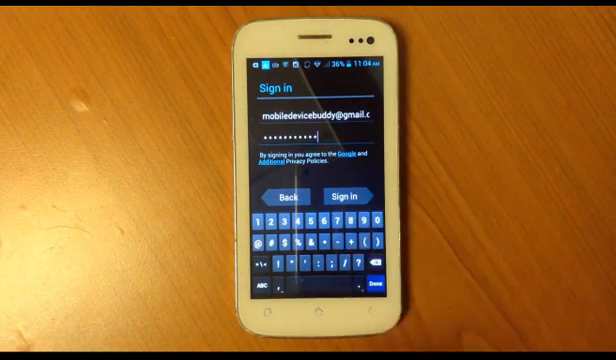
Step: Enter the Gmail address and password and submit to reach the Signing in… screen
click(342, 194)
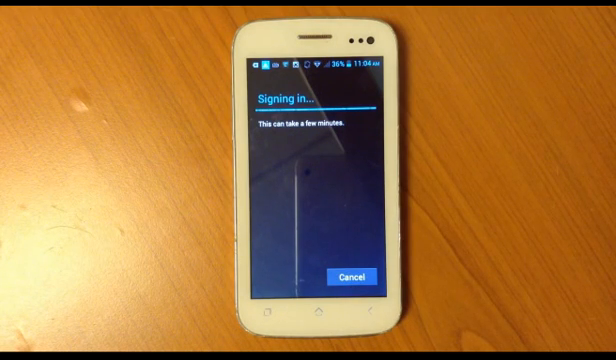